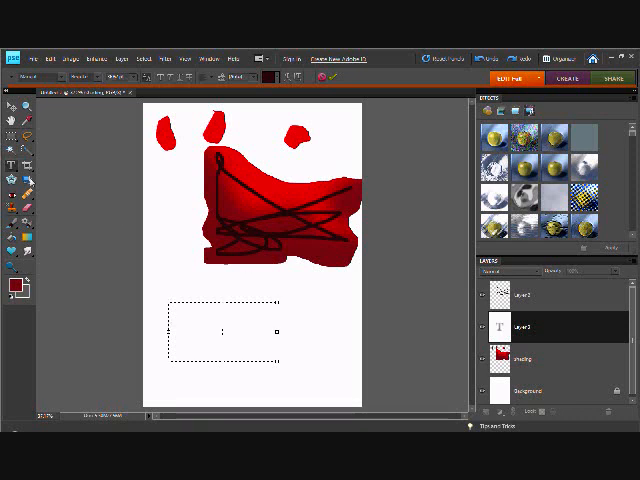
Type 'lolololol' and '>:3' on two lines beneath the red shape
{"action": "type", "text": "lolololol"}
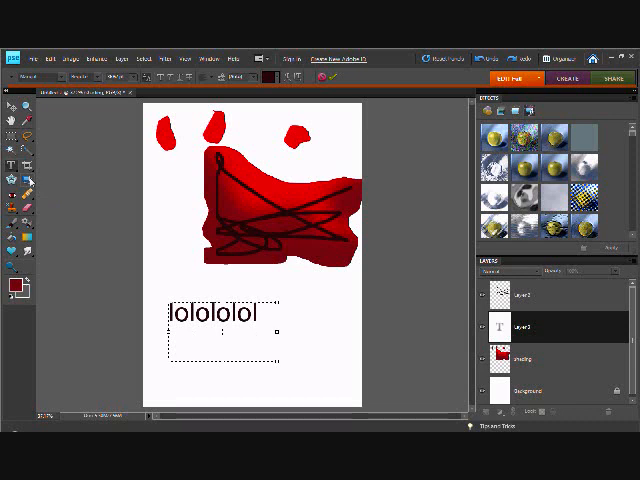
{"action": "type", "text": ">:3"}
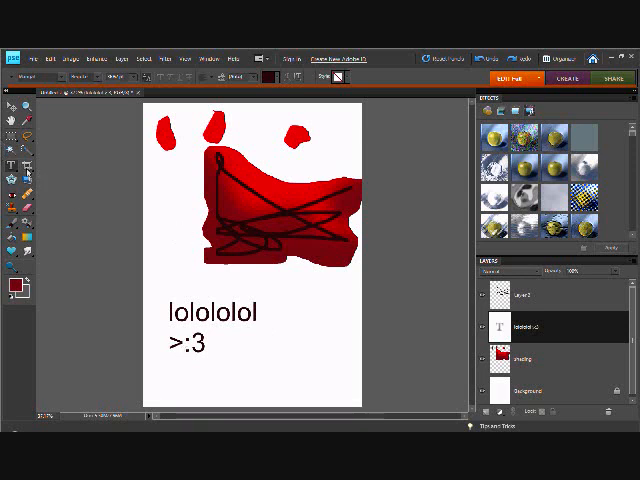
{"action": "mouse_move", "coordinate": [27, 171]}
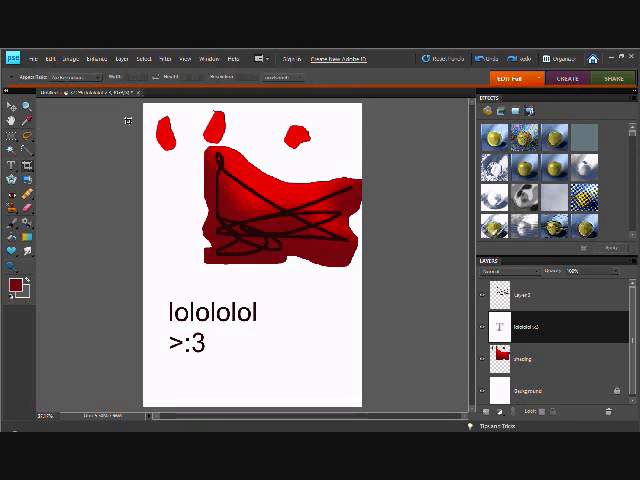
{"action": "mouse_move", "coordinate": [306, 331]}
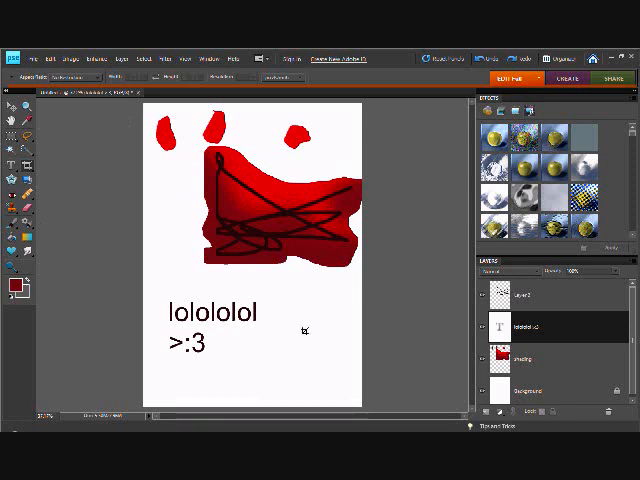
{"action": "mouse_move", "coordinate": [317, 353]}
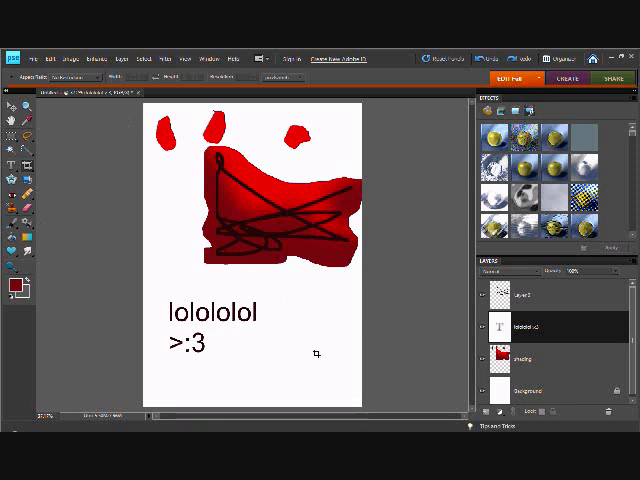
{"action": "mouse_move", "coordinate": [330, 328]}
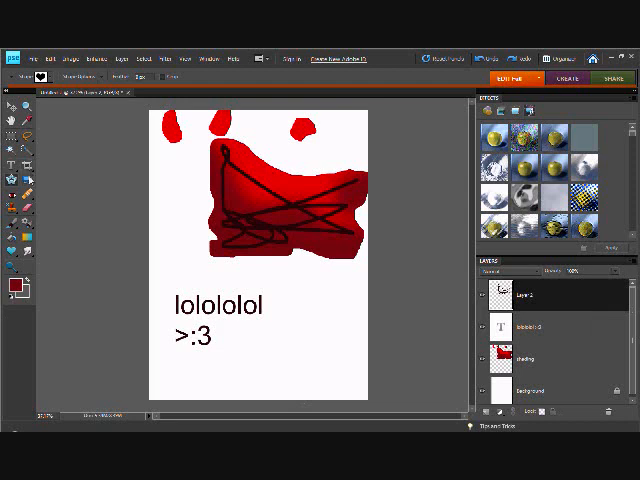
{"action": "mouse_move", "coordinate": [13, 180]}
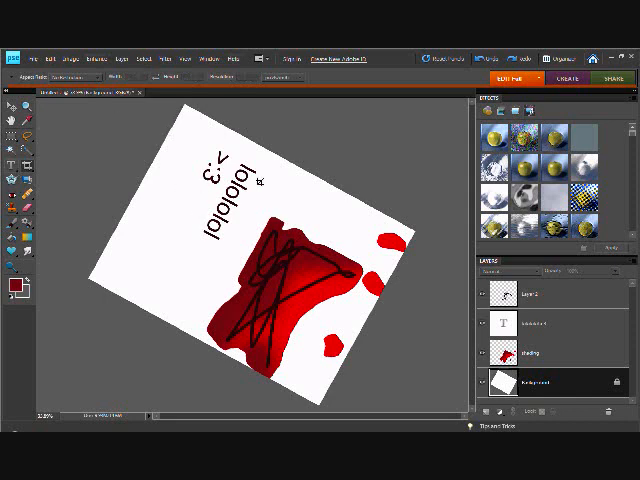
{"action": "mouse_move", "coordinate": [172, 85]}
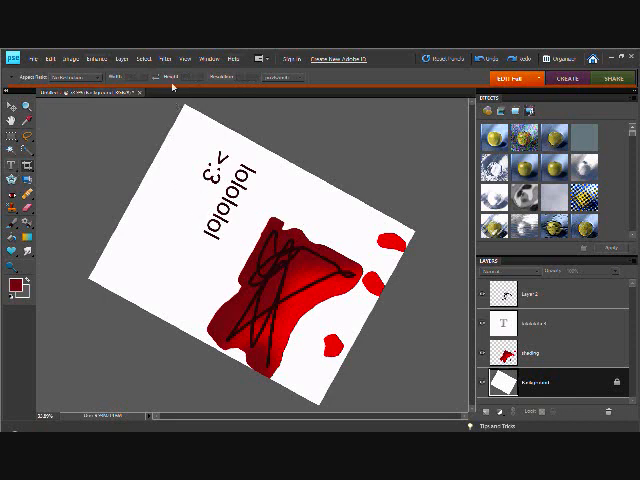
{"action": "mouse_move", "coordinate": [337, 222]}
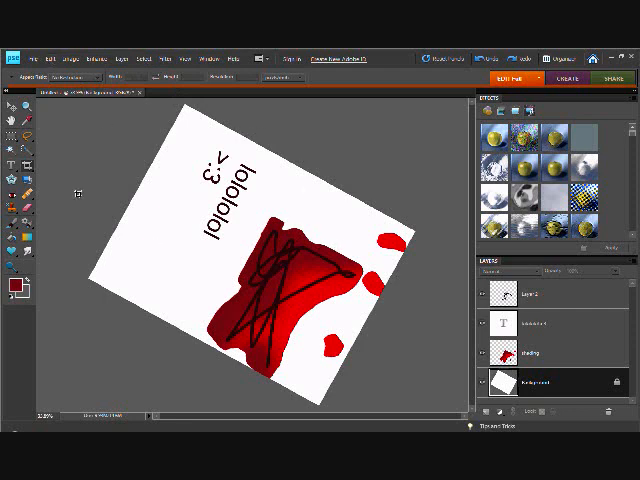
{"action": "mouse_move", "coordinate": [170, 125]}
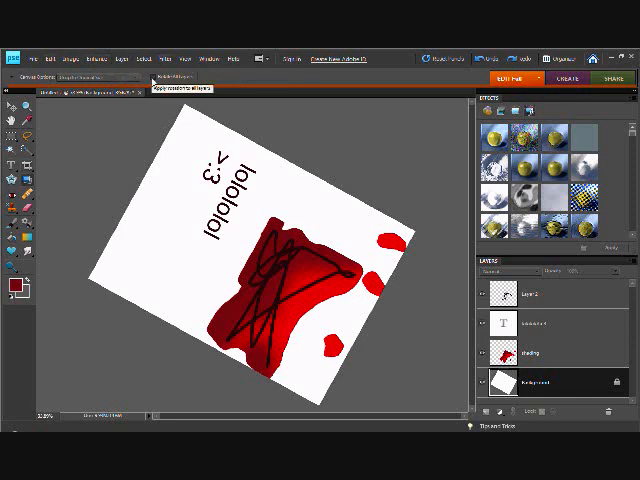
Pick a Canvas Options setting and flip the image vertically, putting the red shape on top
{"action": "left_click", "coordinate": [100, 78]}
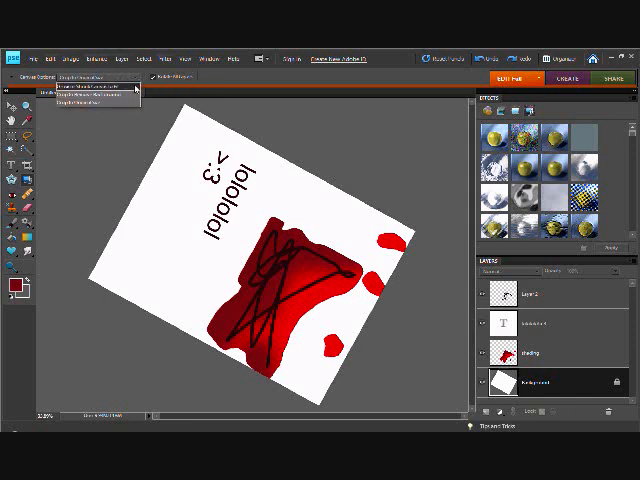
{"action": "left_click", "coordinate": [95, 85]}
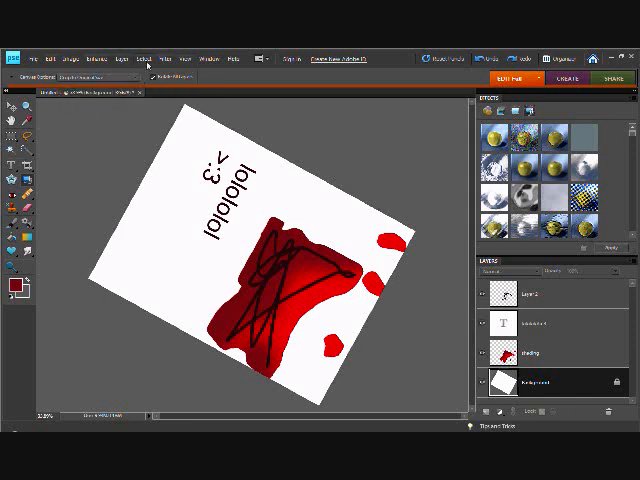
{"action": "left_click", "coordinate": [122, 58]}
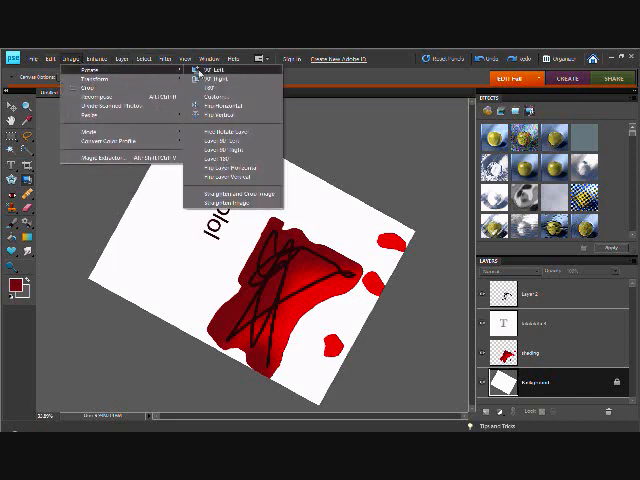
{"action": "left_click", "coordinate": [213, 79]}
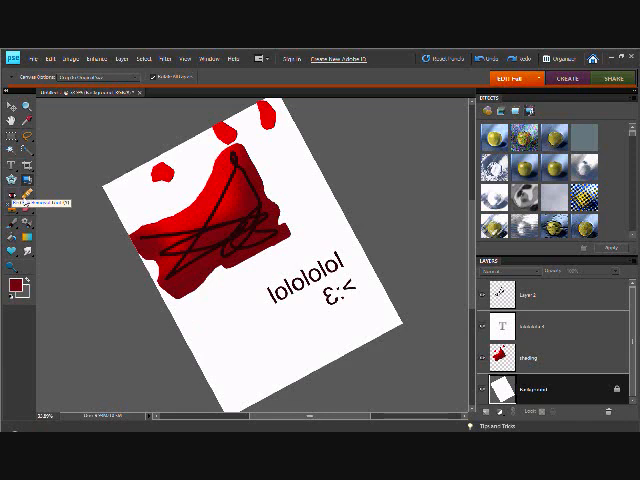
{"action": "mouse_move", "coordinate": [10, 213]}
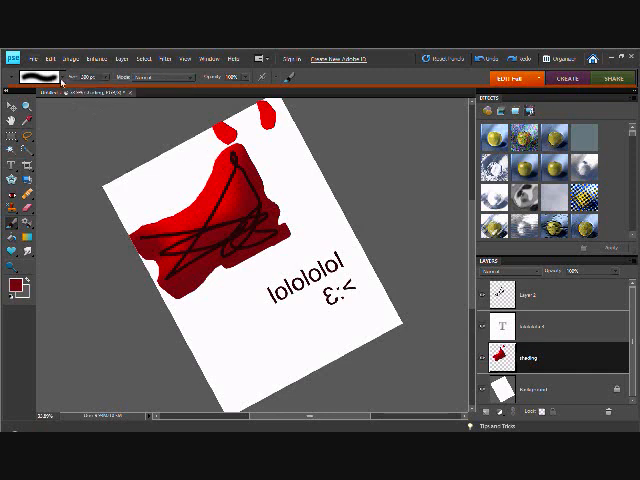
Browse the Brush picker for a scatter brush tip to paint red blobs
{"action": "left_click", "coordinate": [70, 77]}
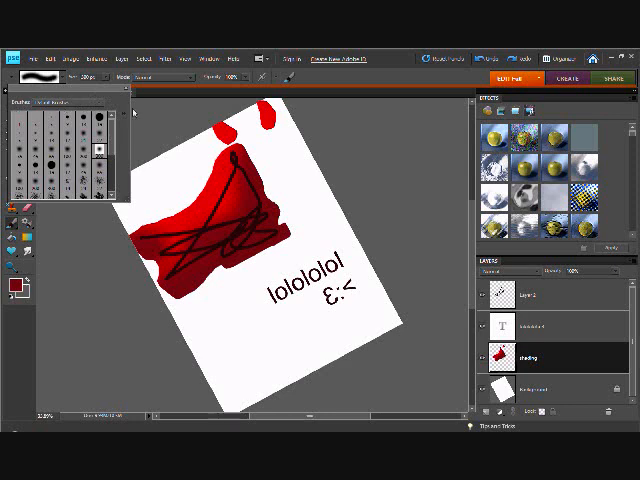
{"action": "mouse_move", "coordinate": [85, 113]}
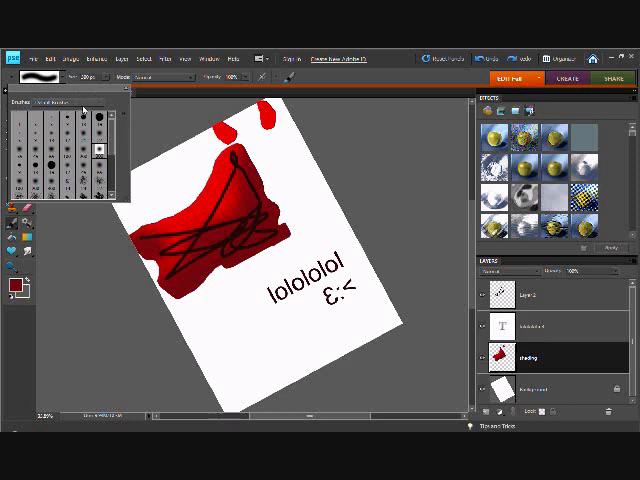
{"action": "scroll", "scroll_direction": "down", "scroll_amount": 3}
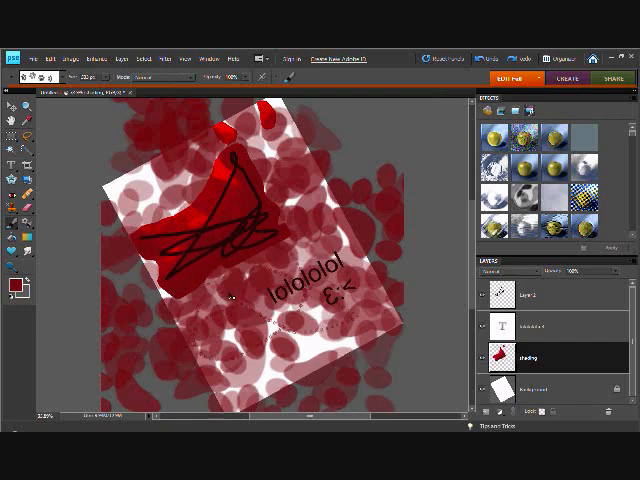
Set the foreground colour to pink and return to the scatter brush for blobs
{"action": "left_click", "coordinate": [13, 282]}
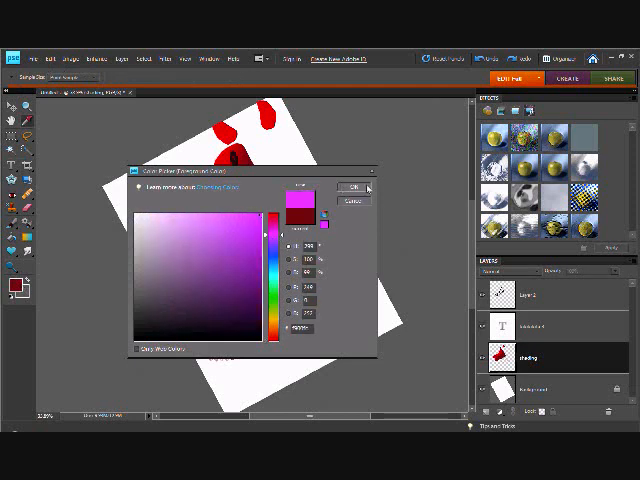
{"action": "left_click", "coordinate": [351, 186]}
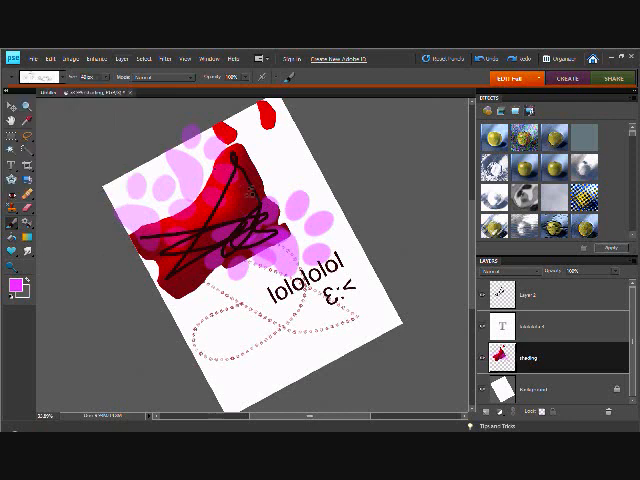
{"action": "left_click", "coordinate": [65, 77]}
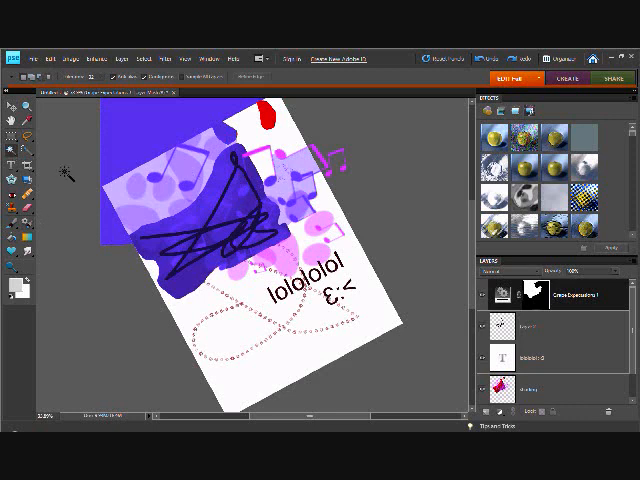
{"action": "mouse_move", "coordinate": [8, 247]}
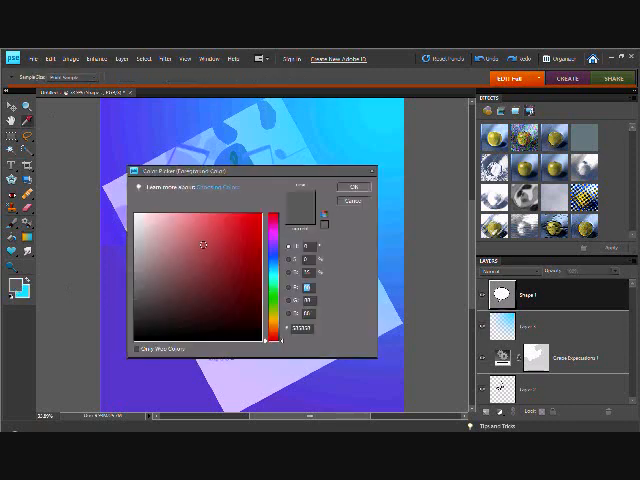
Choose cyan in the Color Picker for the speech-bubble shape
{"action": "left_click", "coordinate": [354, 186]}
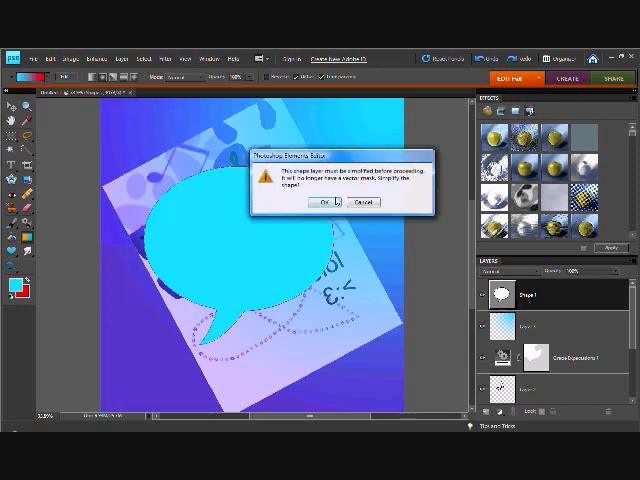
Confirm simplifying the speech-bubble shape layer into pixels
{"action": "left_click", "coordinate": [308, 202]}
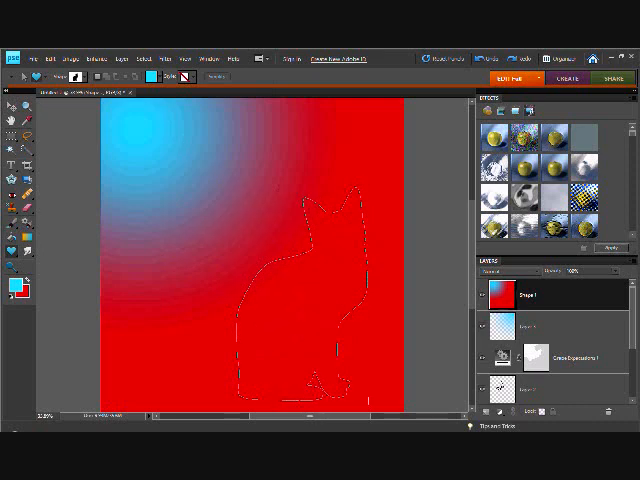
Drag out the large aqua cat silhouette at the lower right
{"action": "left_click", "coordinate": [215, 76]}
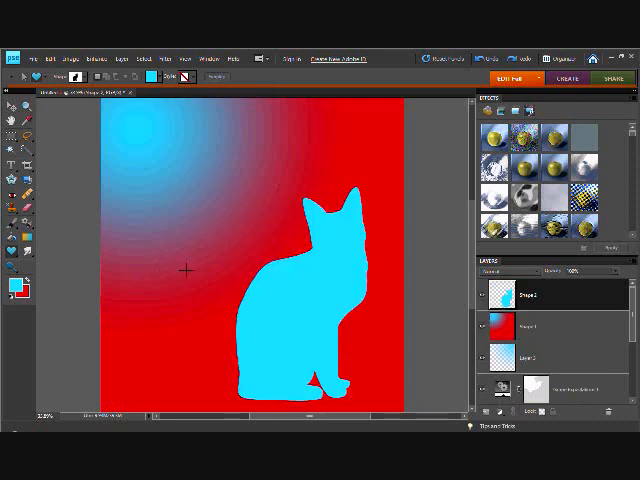
{"action": "mouse_move", "coordinate": [118, 213]}
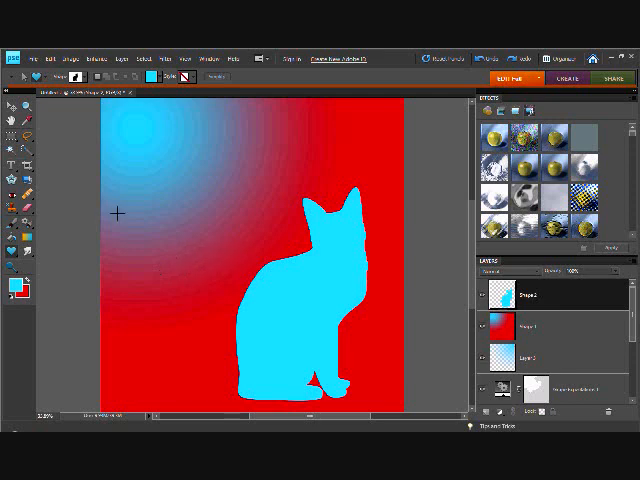
{"action": "mouse_move", "coordinate": [145, 265]}
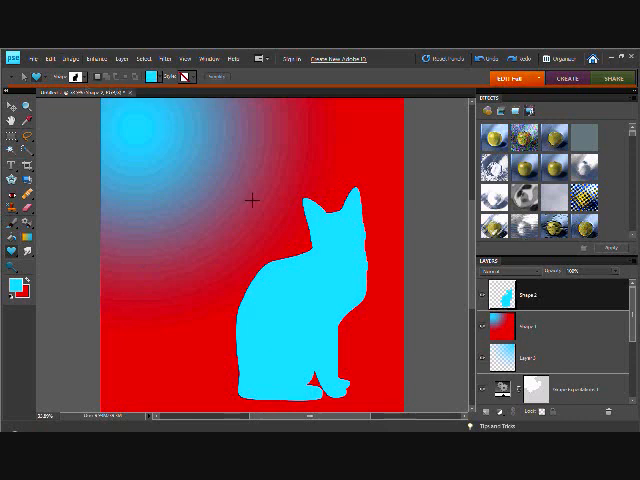
{"action": "mouse_move", "coordinate": [293, 211]}
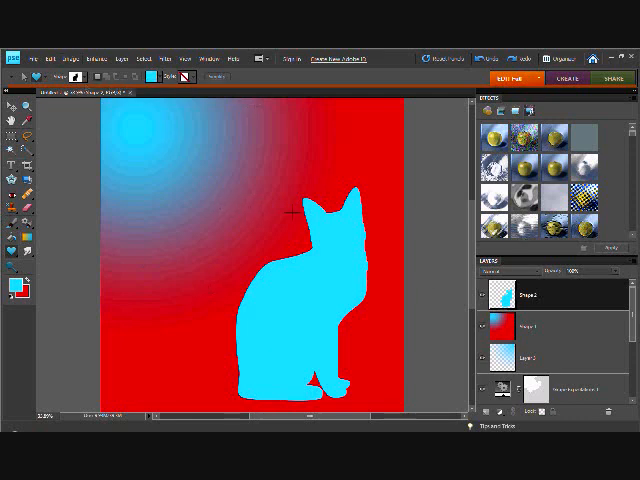
{"action": "mouse_move", "coordinate": [137, 186]}
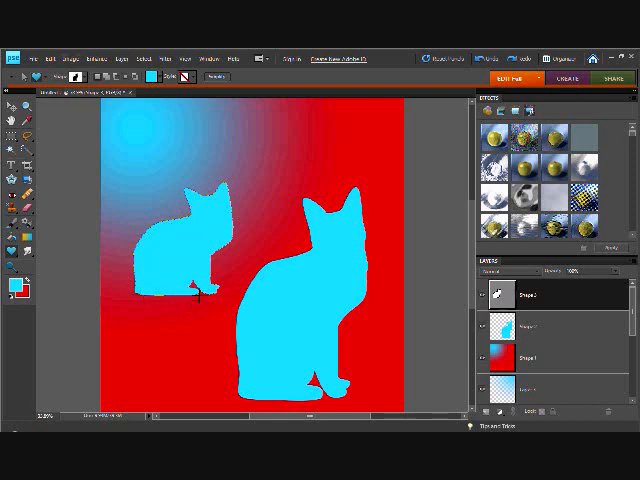
{"action": "mouse_move", "coordinate": [222, 88]}
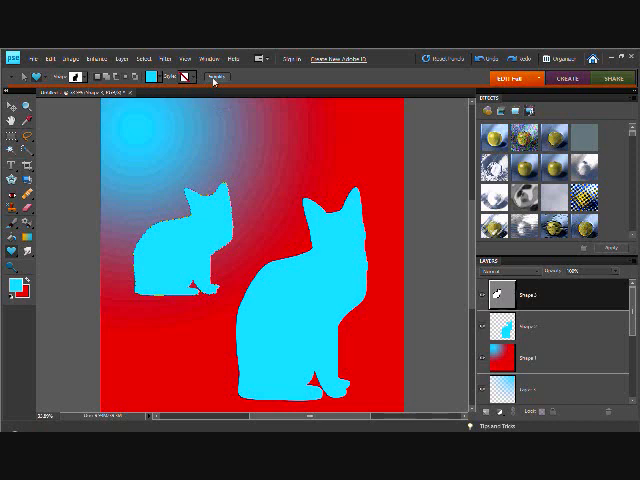
{"action": "mouse_move", "coordinate": [215, 77]}
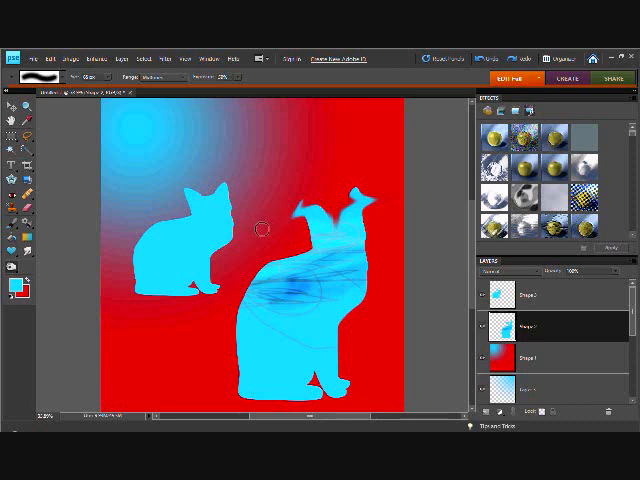
{"action": "mouse_move", "coordinate": [456, 162]}
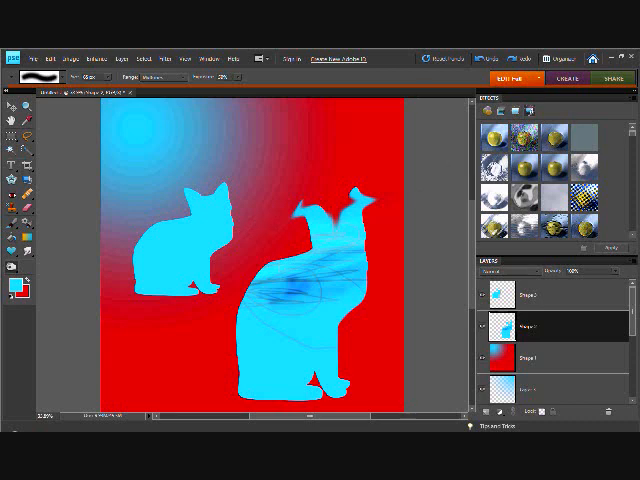
Scroll the Effects panel filters down toward the Patchwork texture
{"action": "scroll", "scroll_direction": "down", "scroll_amount": 3}
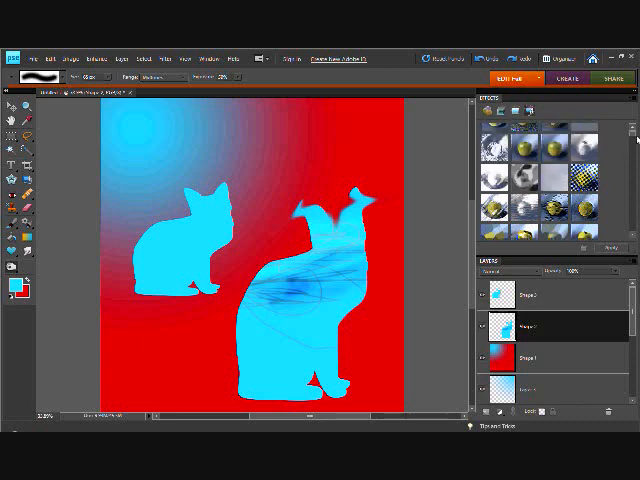
{"action": "scroll", "scroll_direction": "down", "scroll_amount": 3}
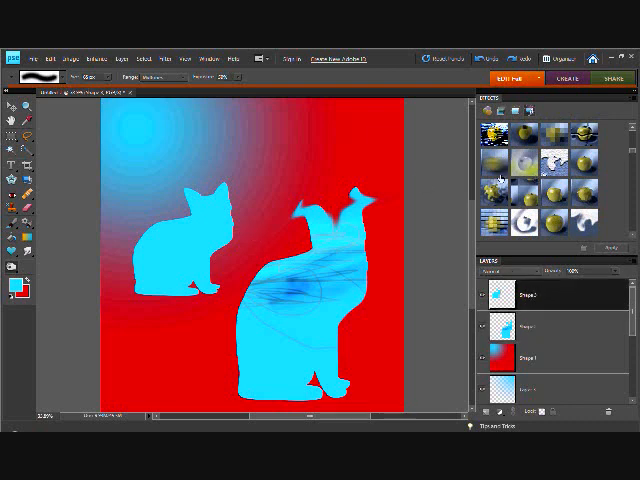
{"action": "mouse_move", "coordinate": [478, 212]}
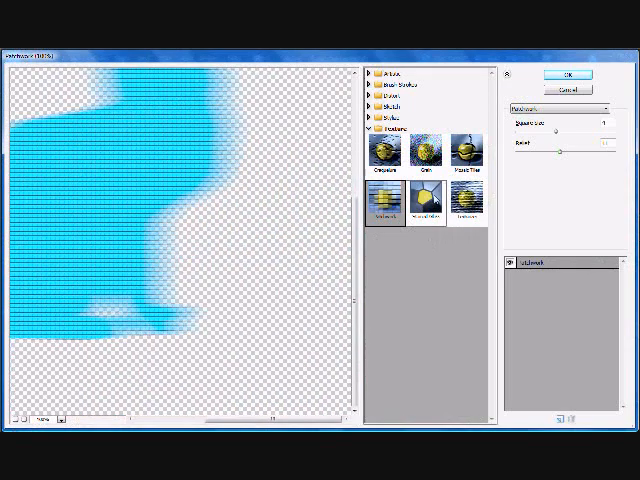
{"action": "mouse_move", "coordinate": [540, 125]}
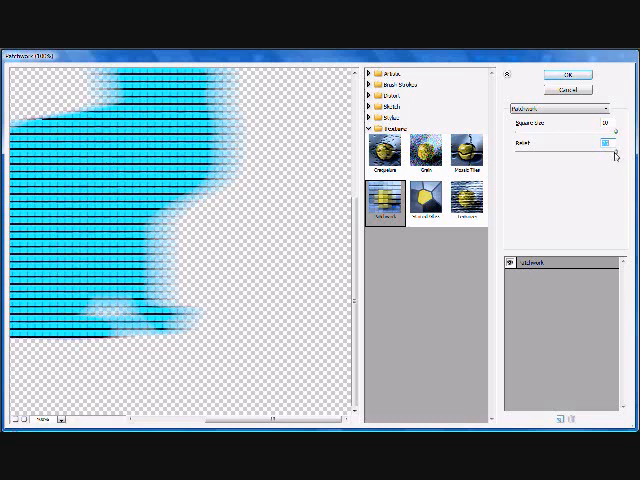
Adjust the Patchwork Relief slider in the Filter Gallery
{"action": "left_click", "coordinate": [605, 145]}
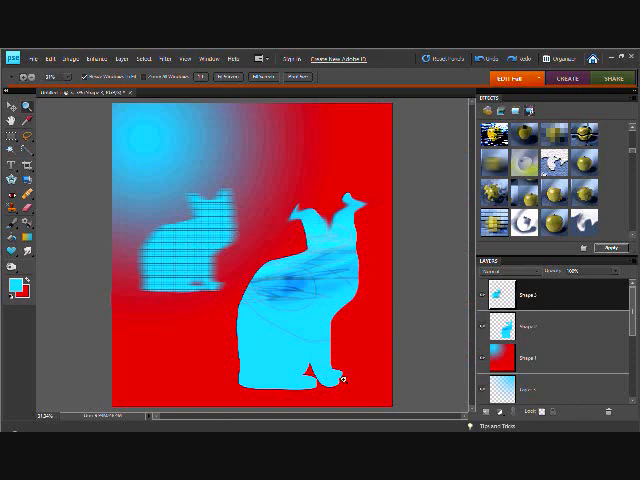
{"action": "mouse_move", "coordinate": [400, 268]}
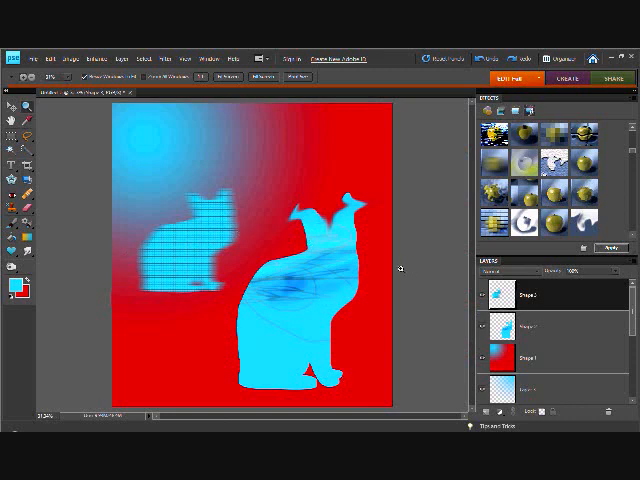
{"action": "mouse_move", "coordinate": [466, 232]}
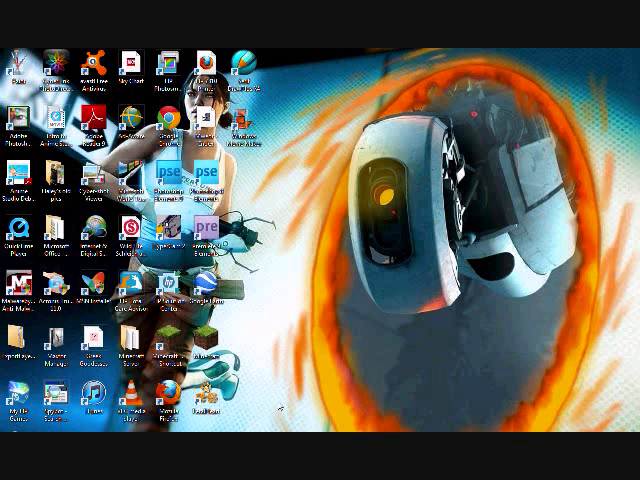
{"action": "mouse_move", "coordinate": [345, 155]}
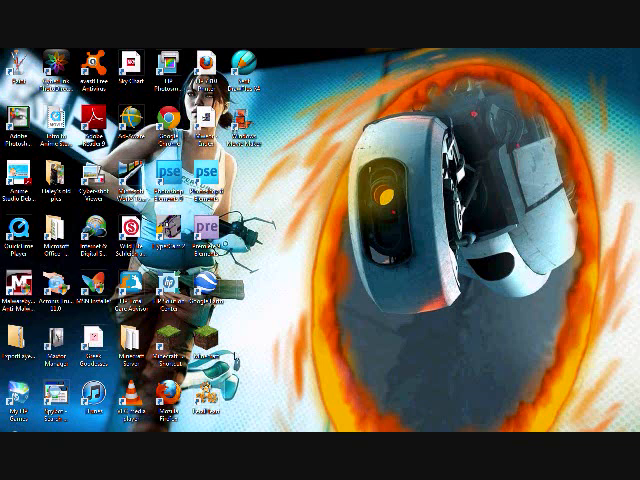
{"action": "mouse_move", "coordinate": [322, 172]}
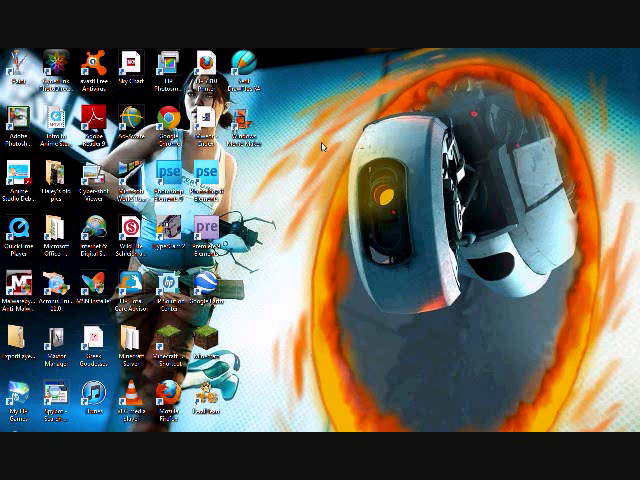